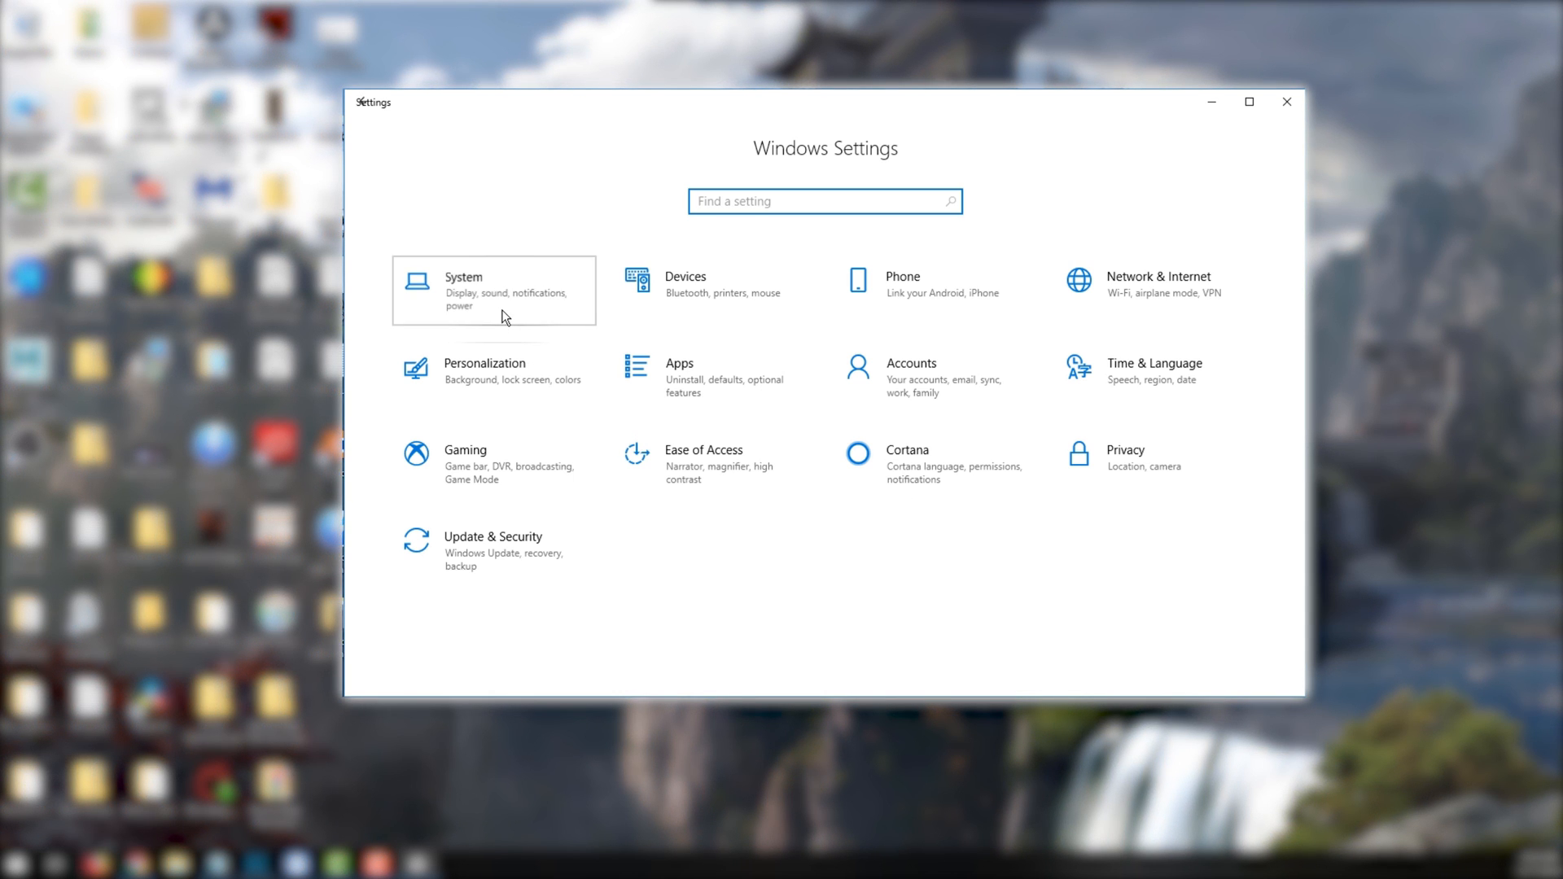
- Open System > Display and scroll down toward the Graphics settings link
{"action": "left_click", "coordinate": [464, 289]}
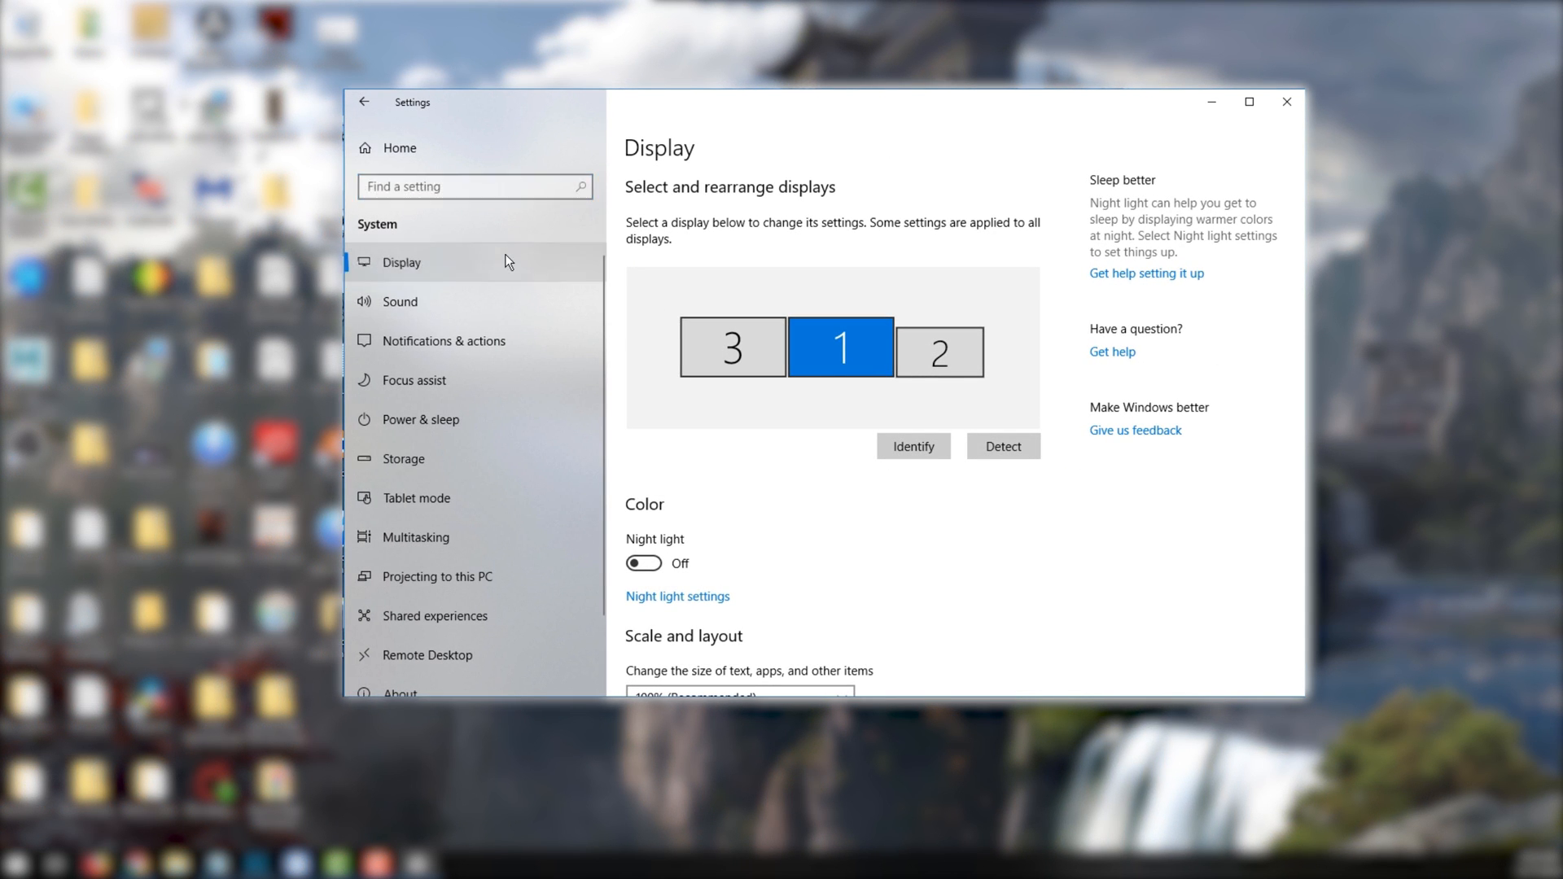
{"action": "scroll", "scroll_direction": "down", "scroll_amount": 3}
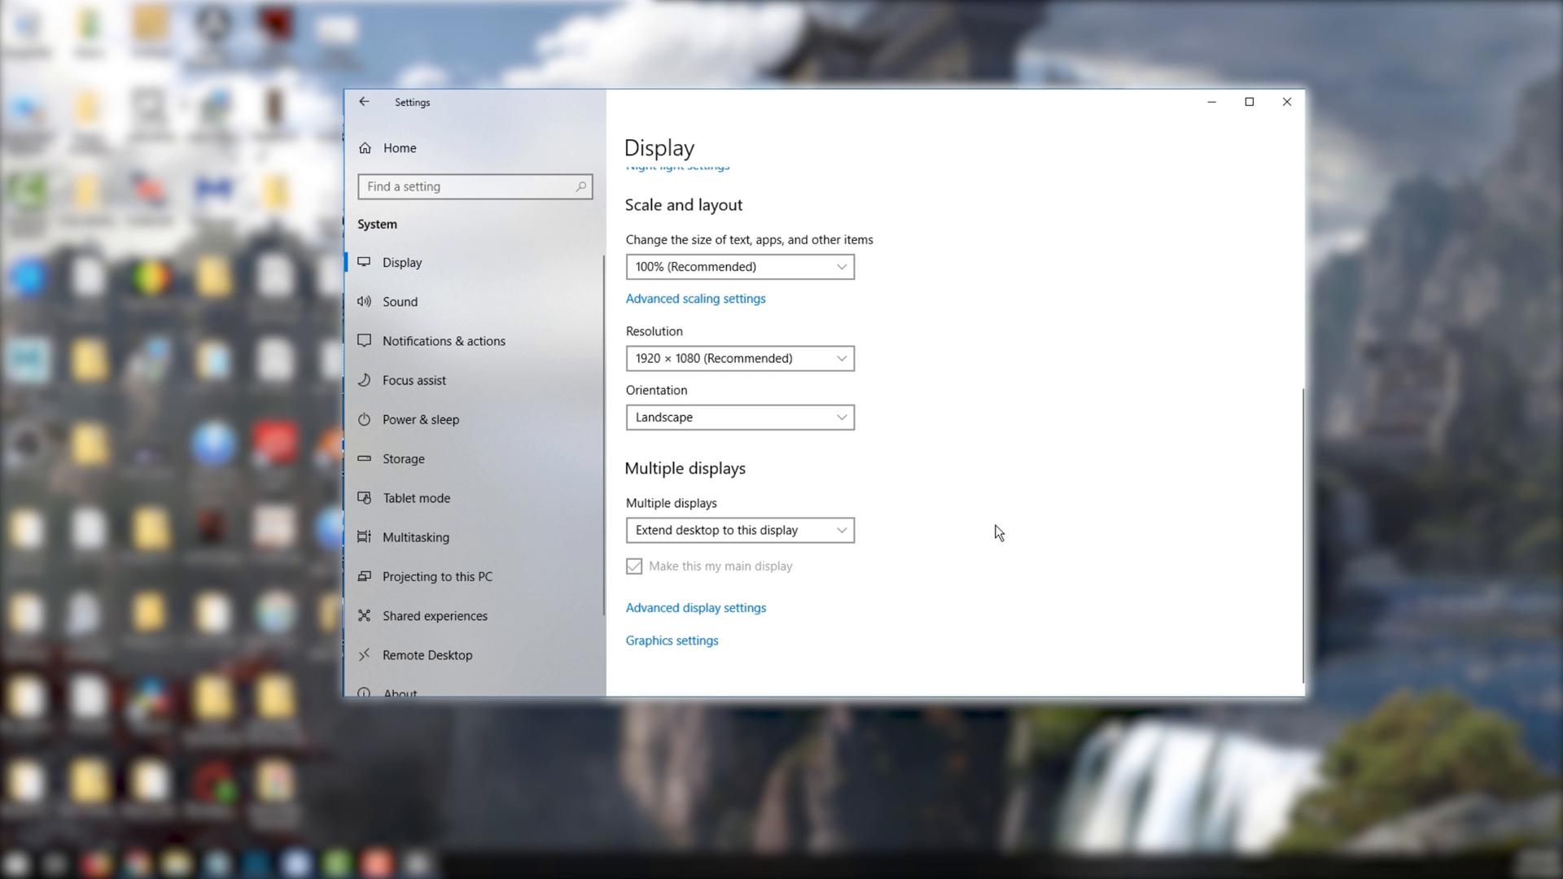
{"action": "mouse_move", "coordinate": [671, 640]}
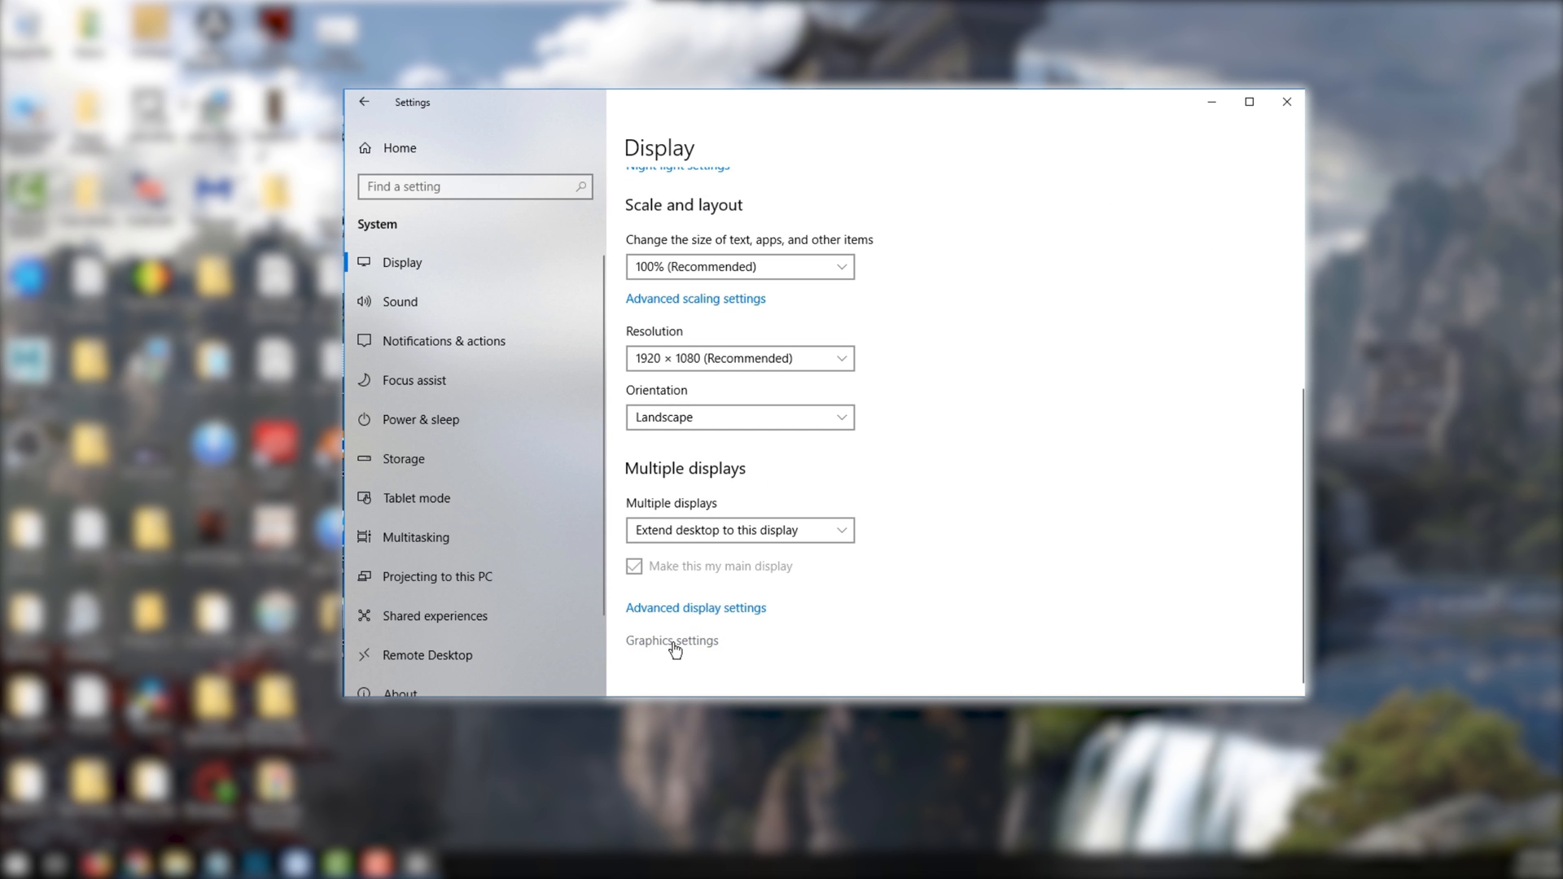
- Open Graphics settings and choose Classic app as the app type to add
{"action": "left_click", "coordinate": [672, 640]}
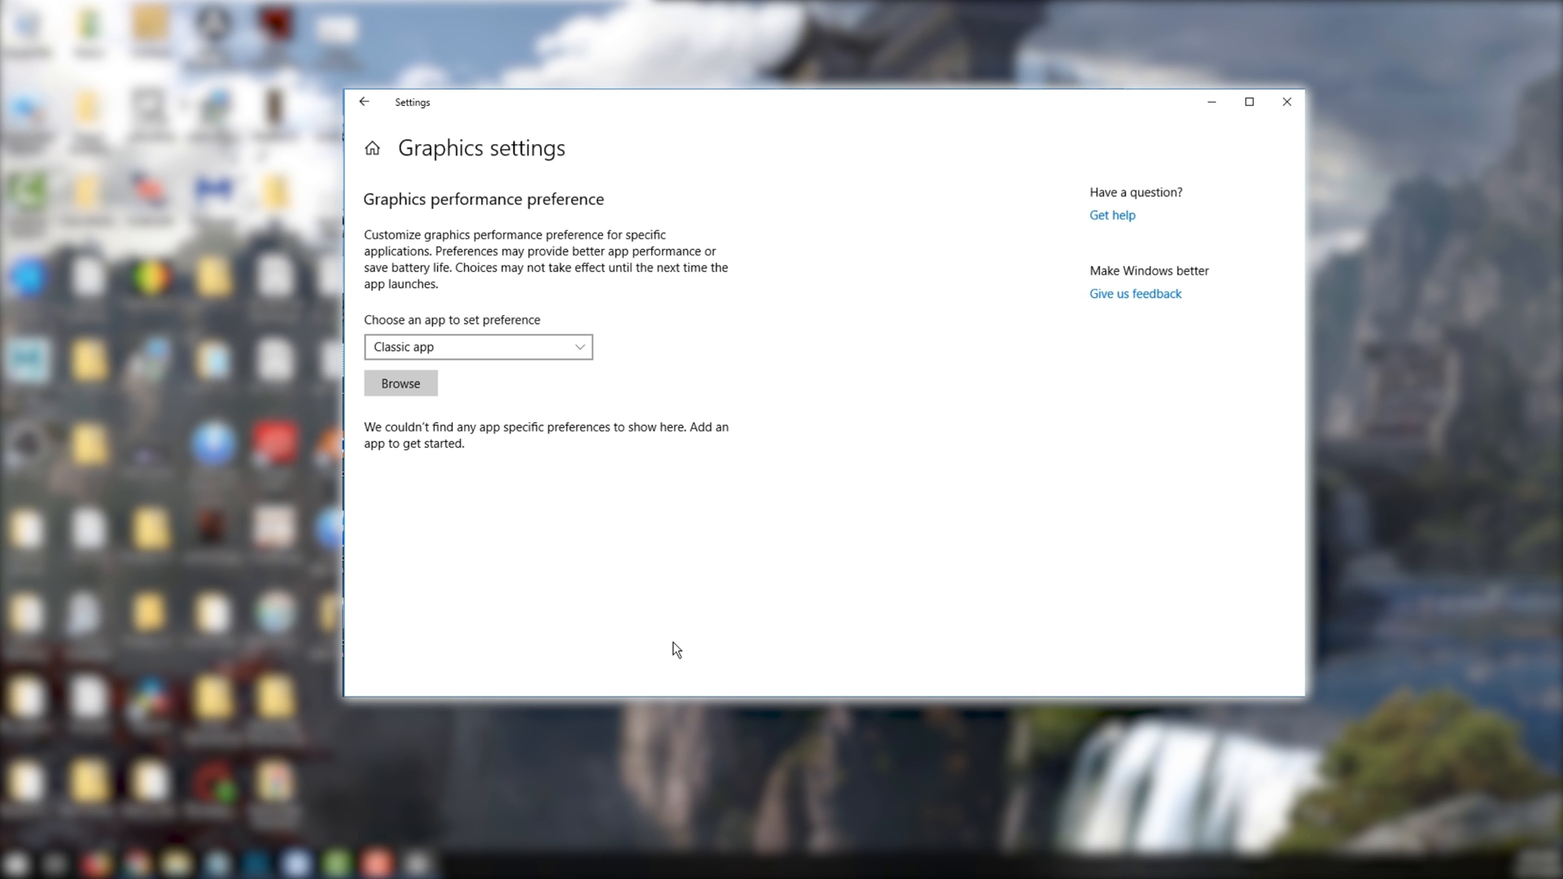
{"action": "left_click", "coordinate": [478, 346]}
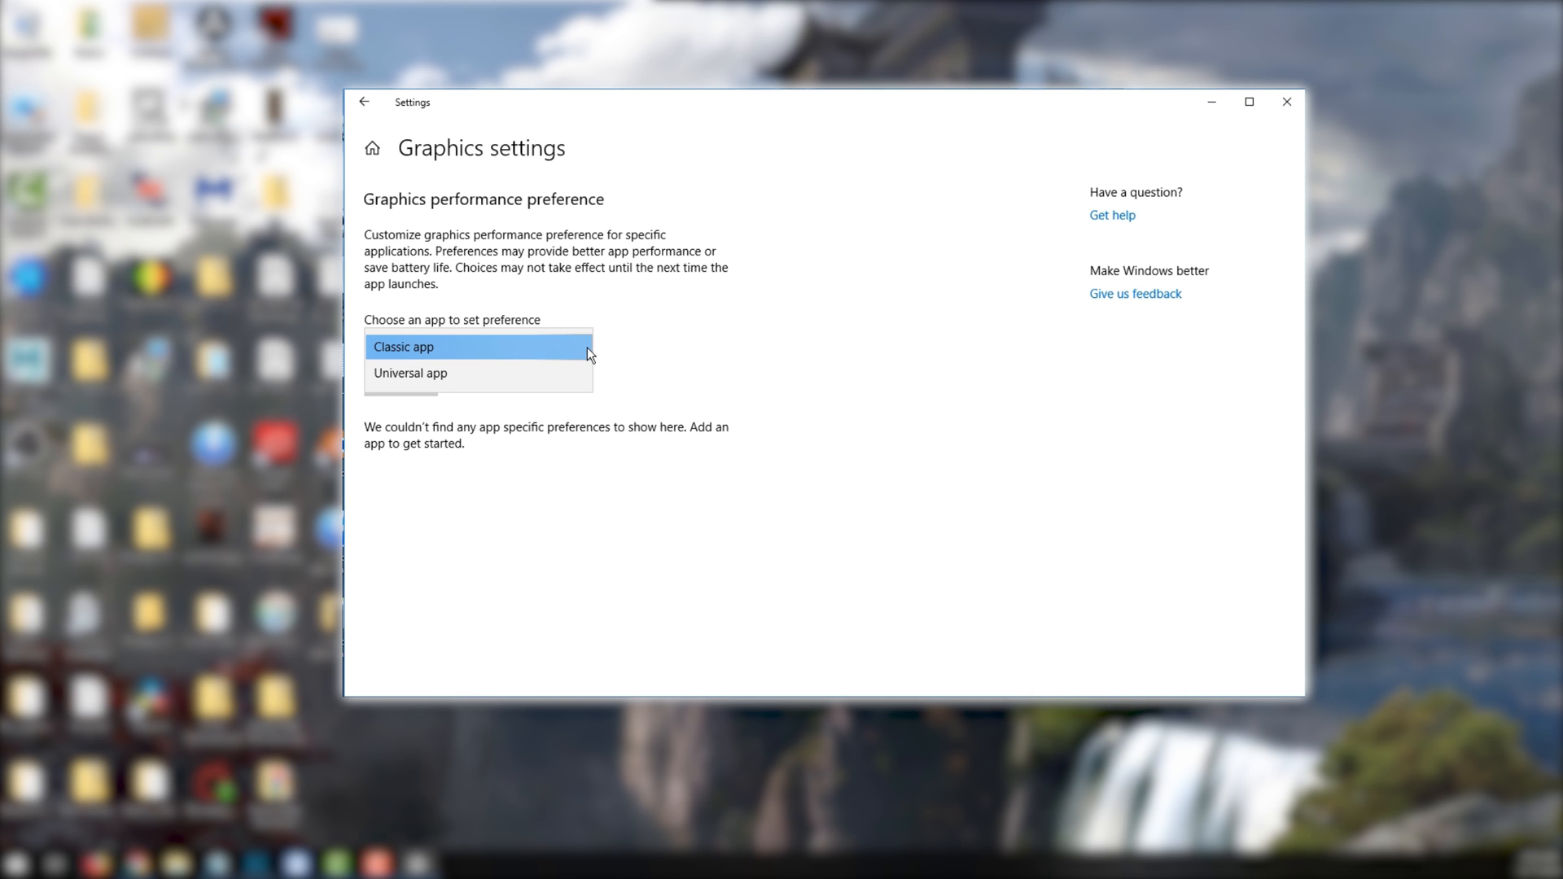
{"action": "left_click", "coordinate": [403, 346]}
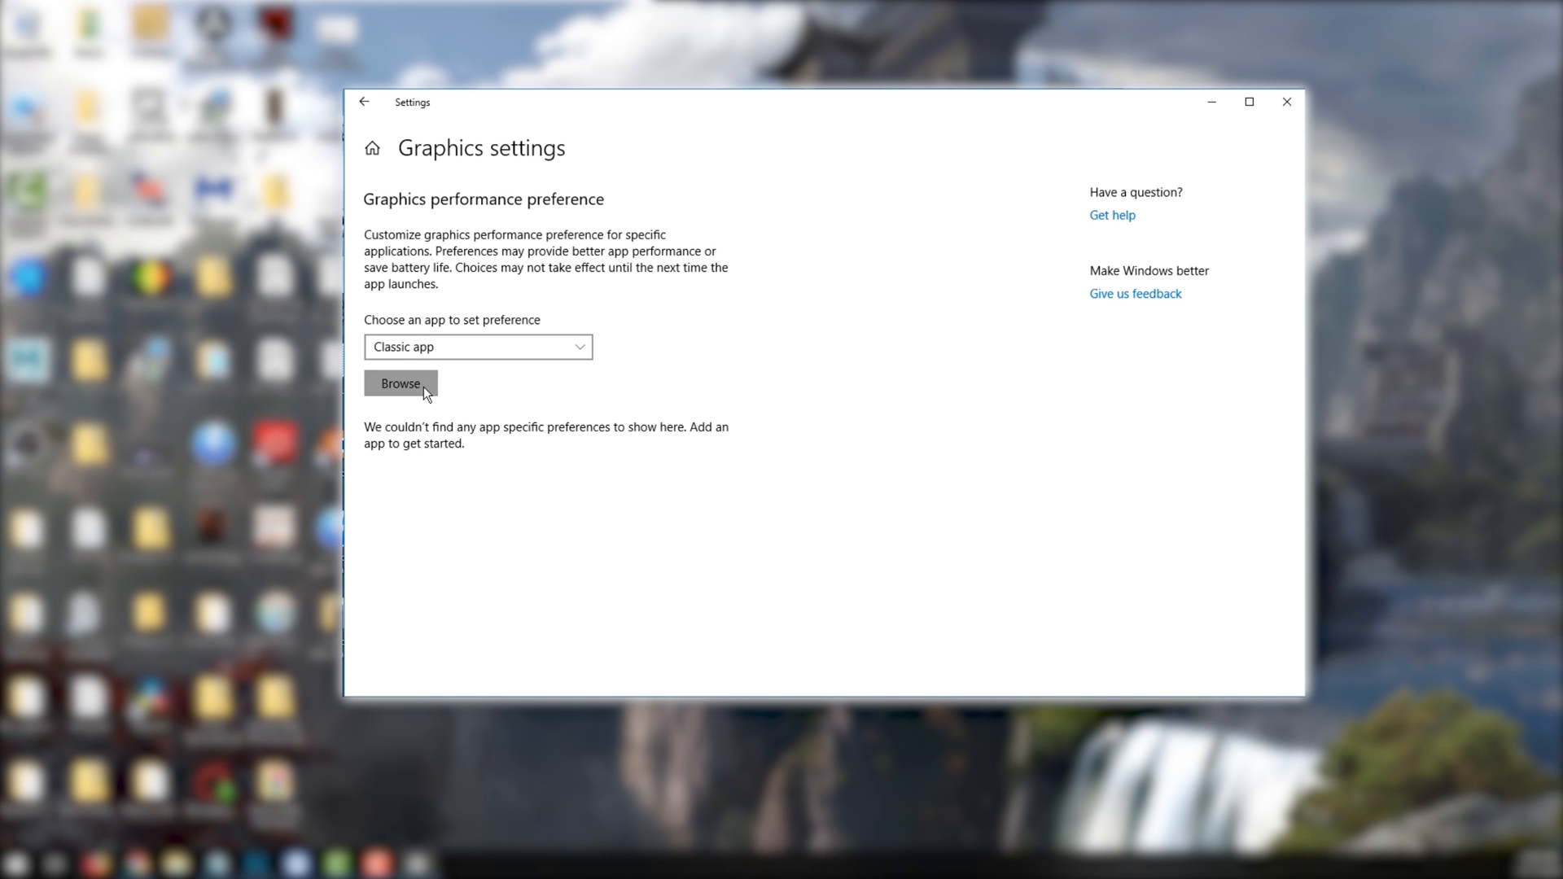
- Browse to Program Files (x86) > PlayOnline > SquareEnix > PlayOnlineViewer and add pol.exe
{"action": "left_click", "coordinate": [400, 383]}
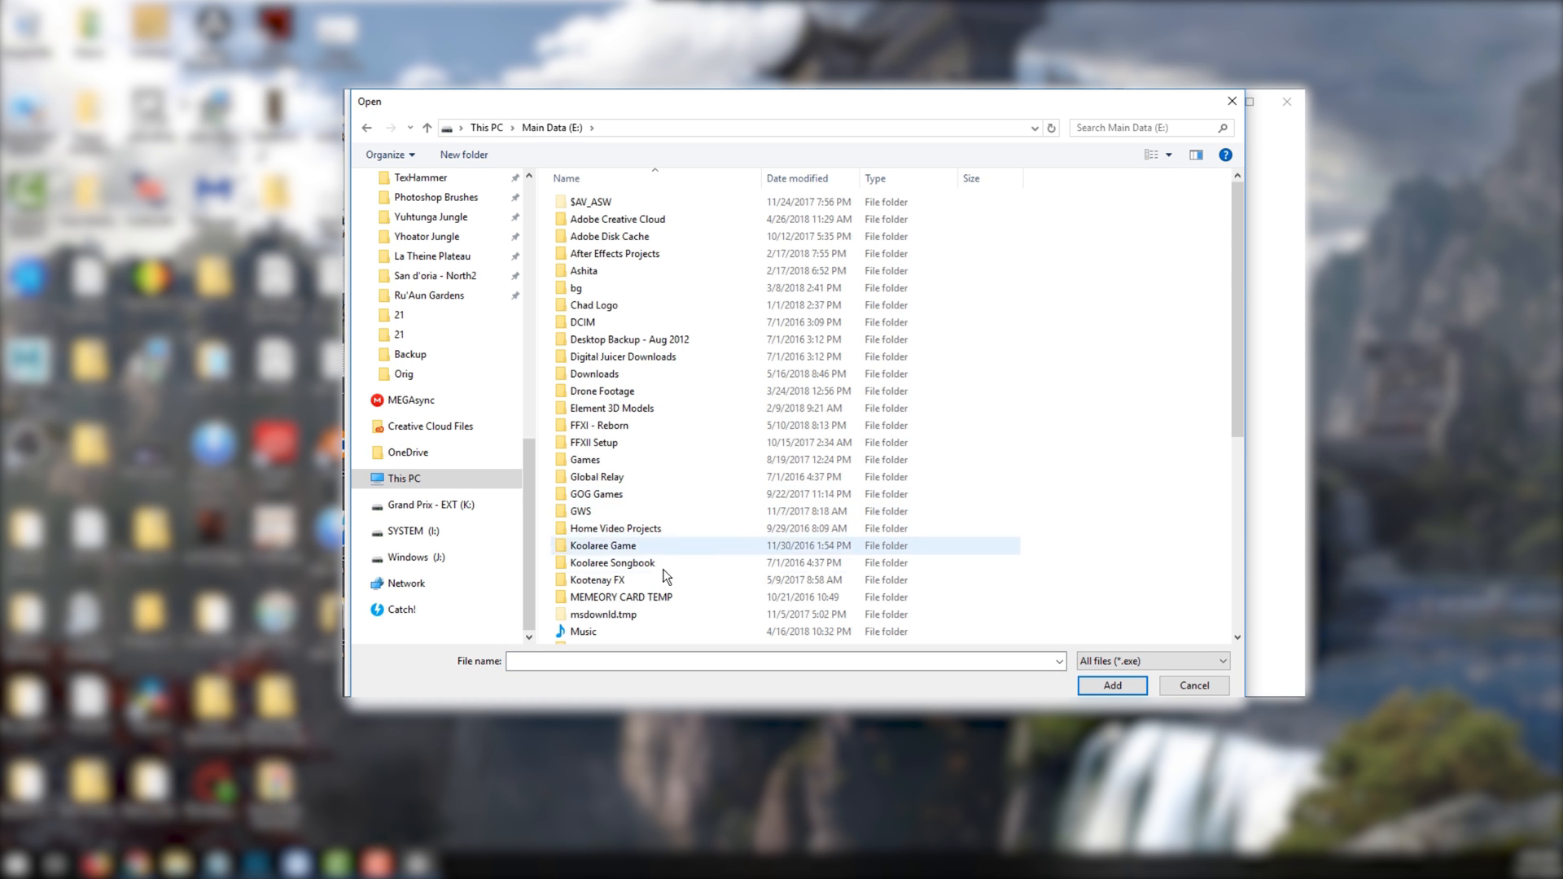
{"action": "scroll", "scroll_direction": "down", "scroll_amount": 3}
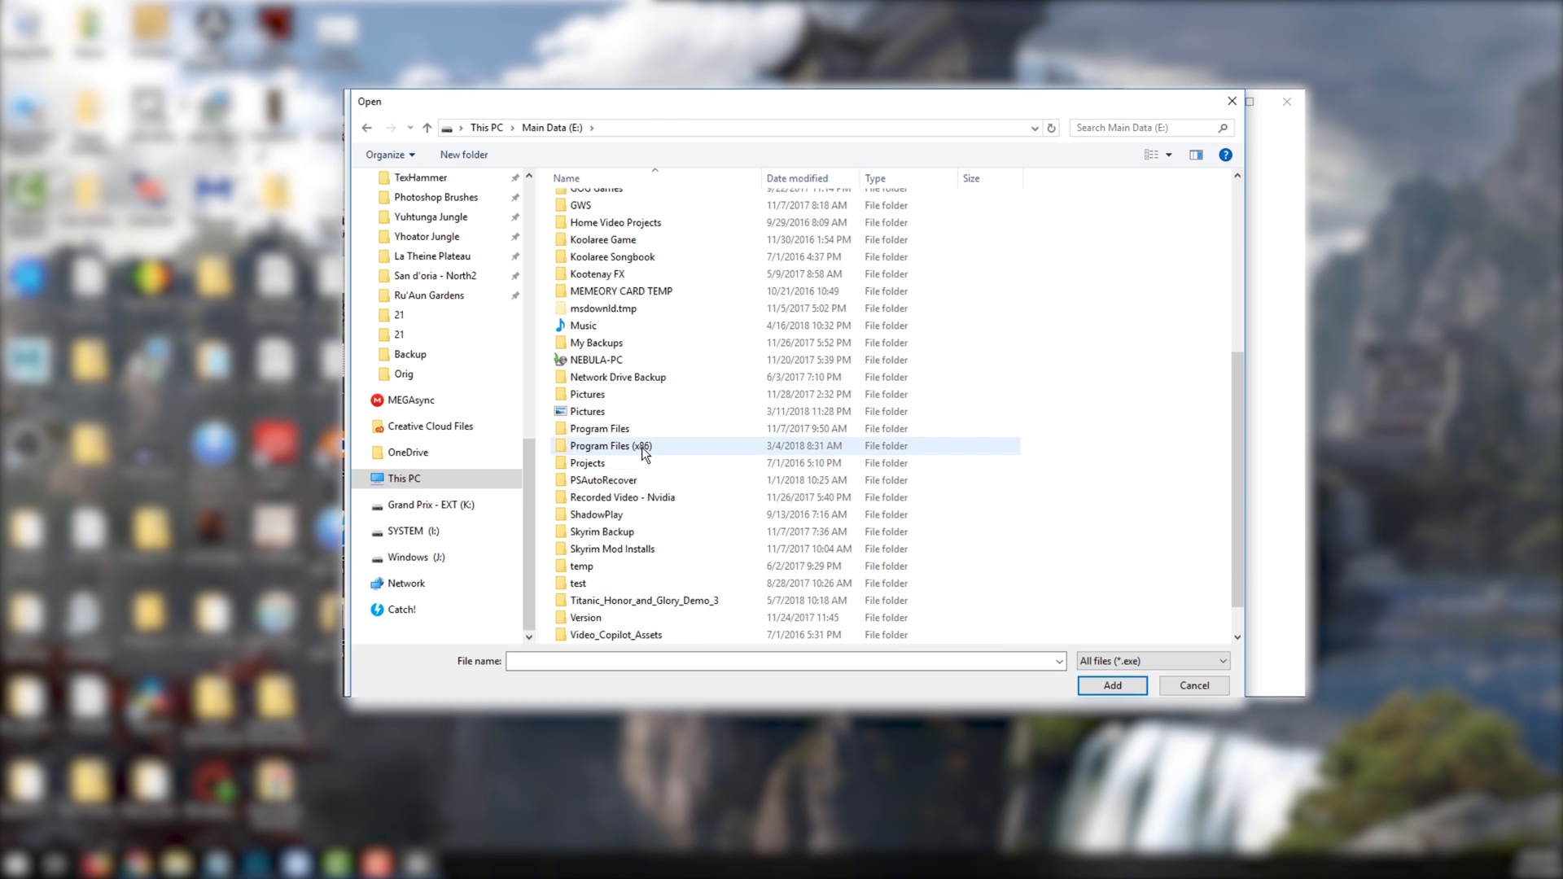
{"action": "double_click", "coordinate": [609, 445]}
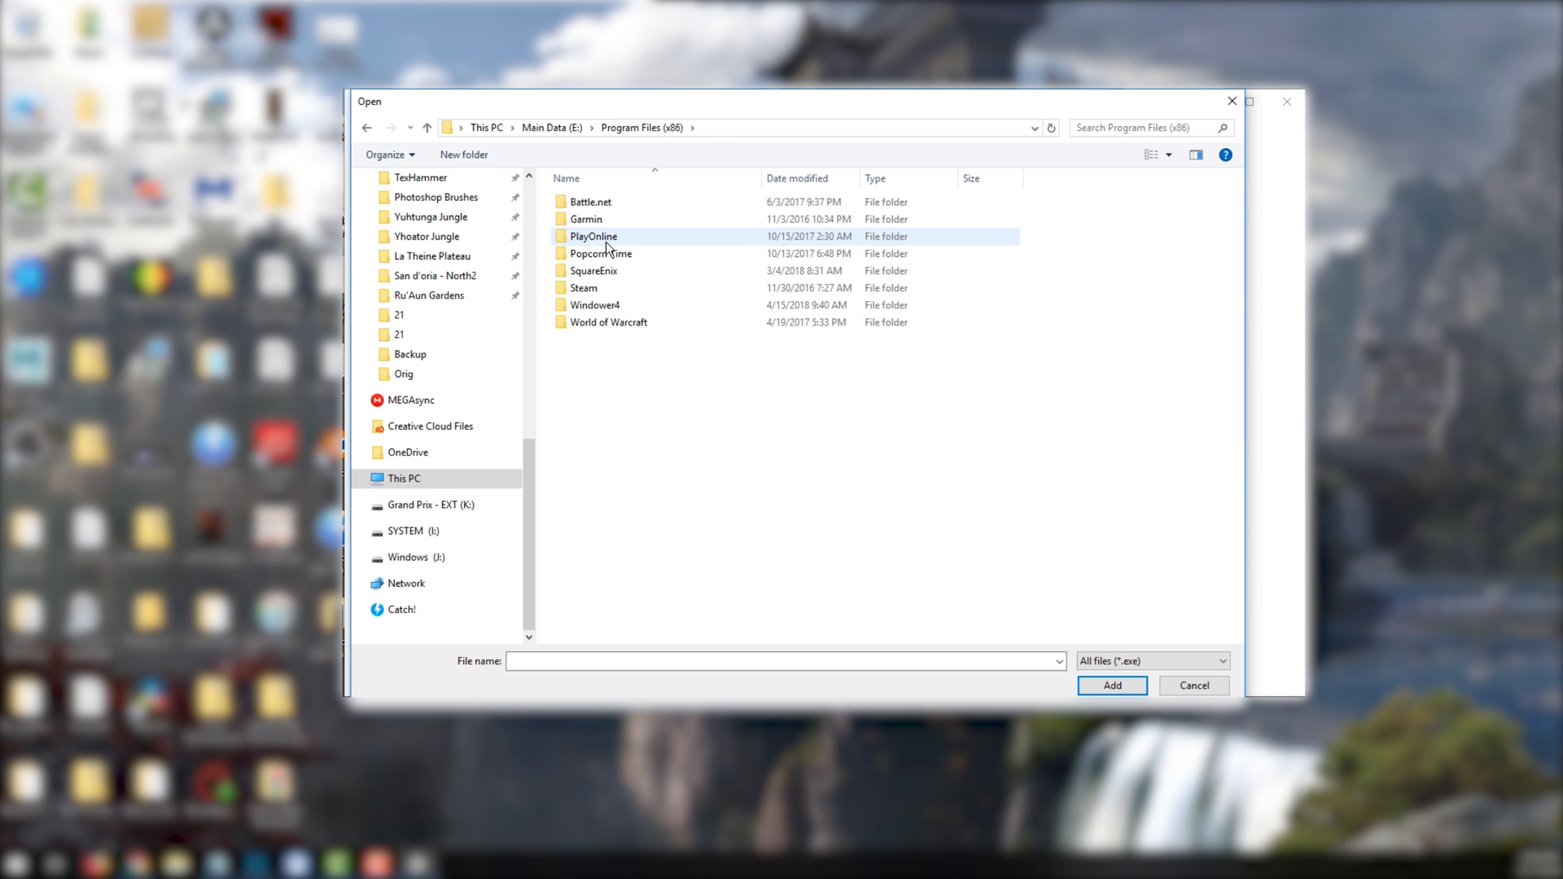
{"action": "double_click", "coordinate": [593, 236]}
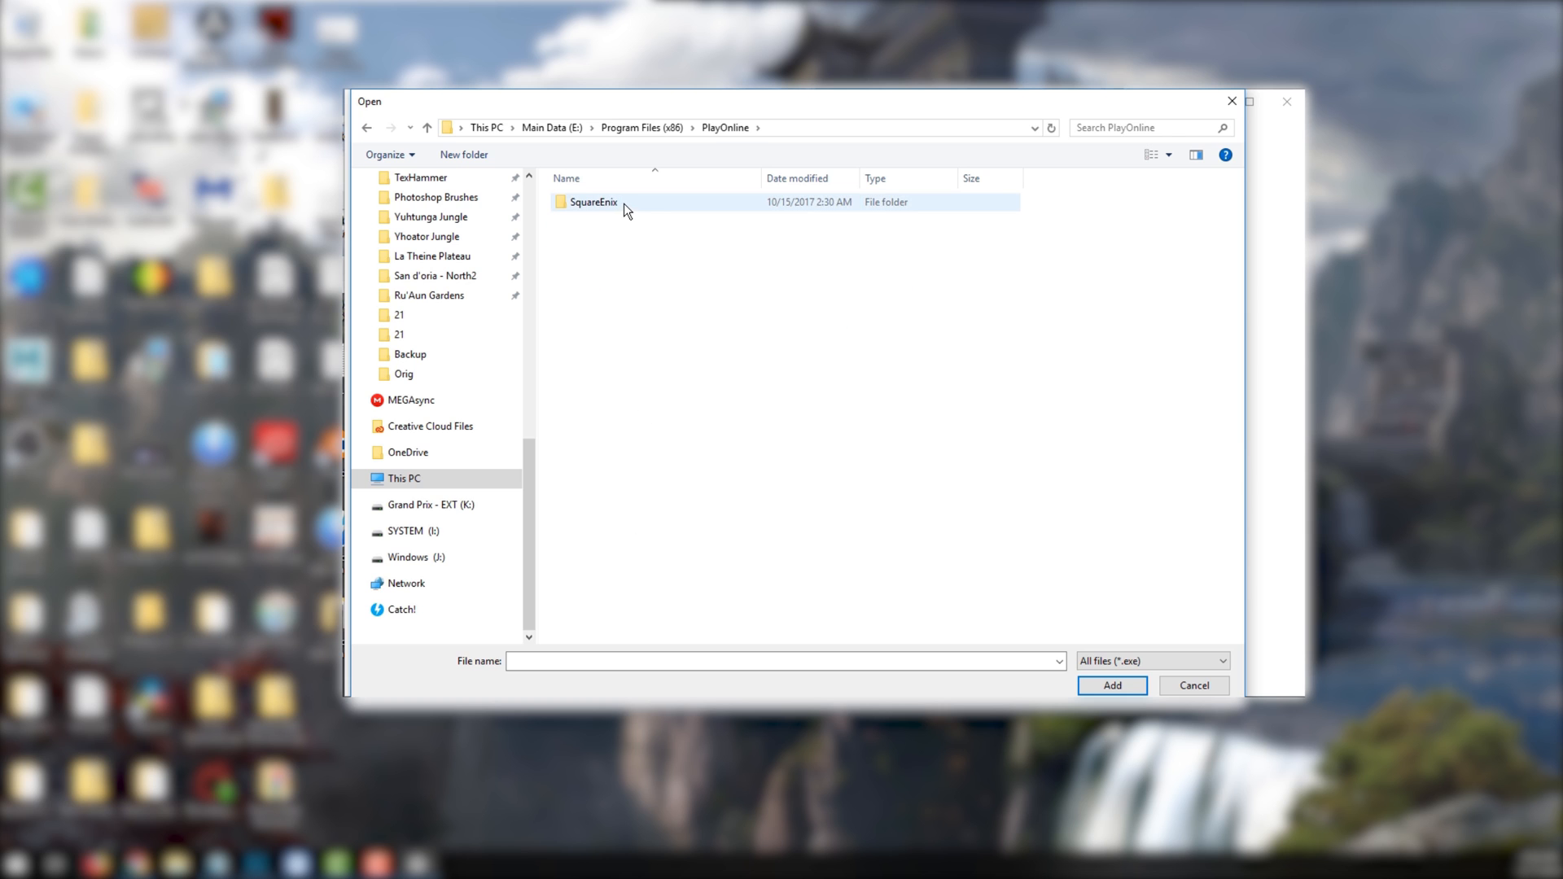
{"action": "double_click", "coordinate": [593, 201]}
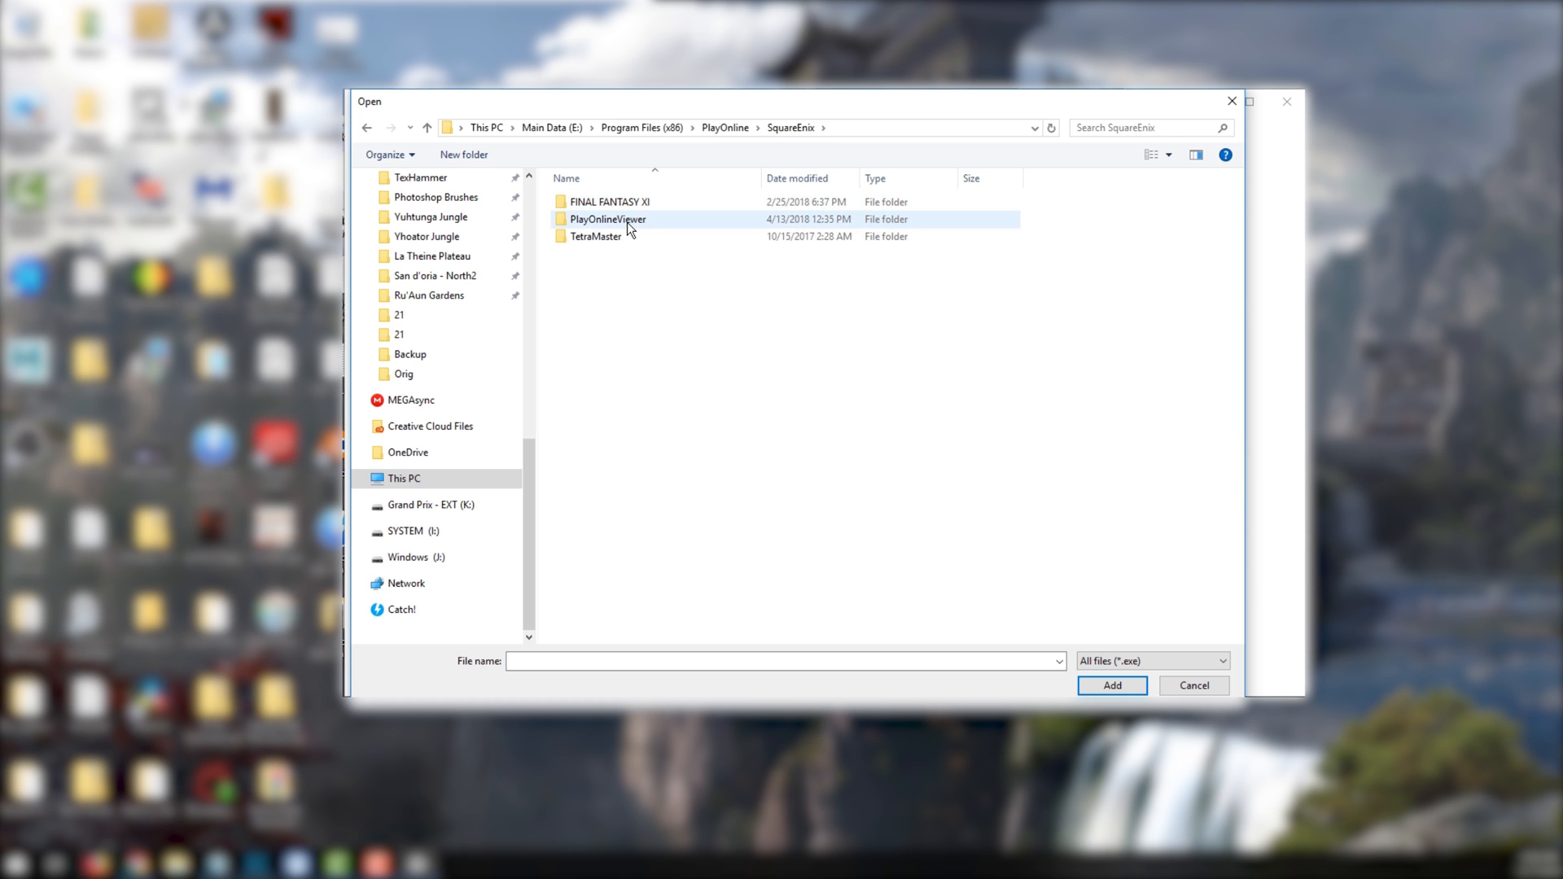
{"action": "double_click", "coordinate": [607, 218]}
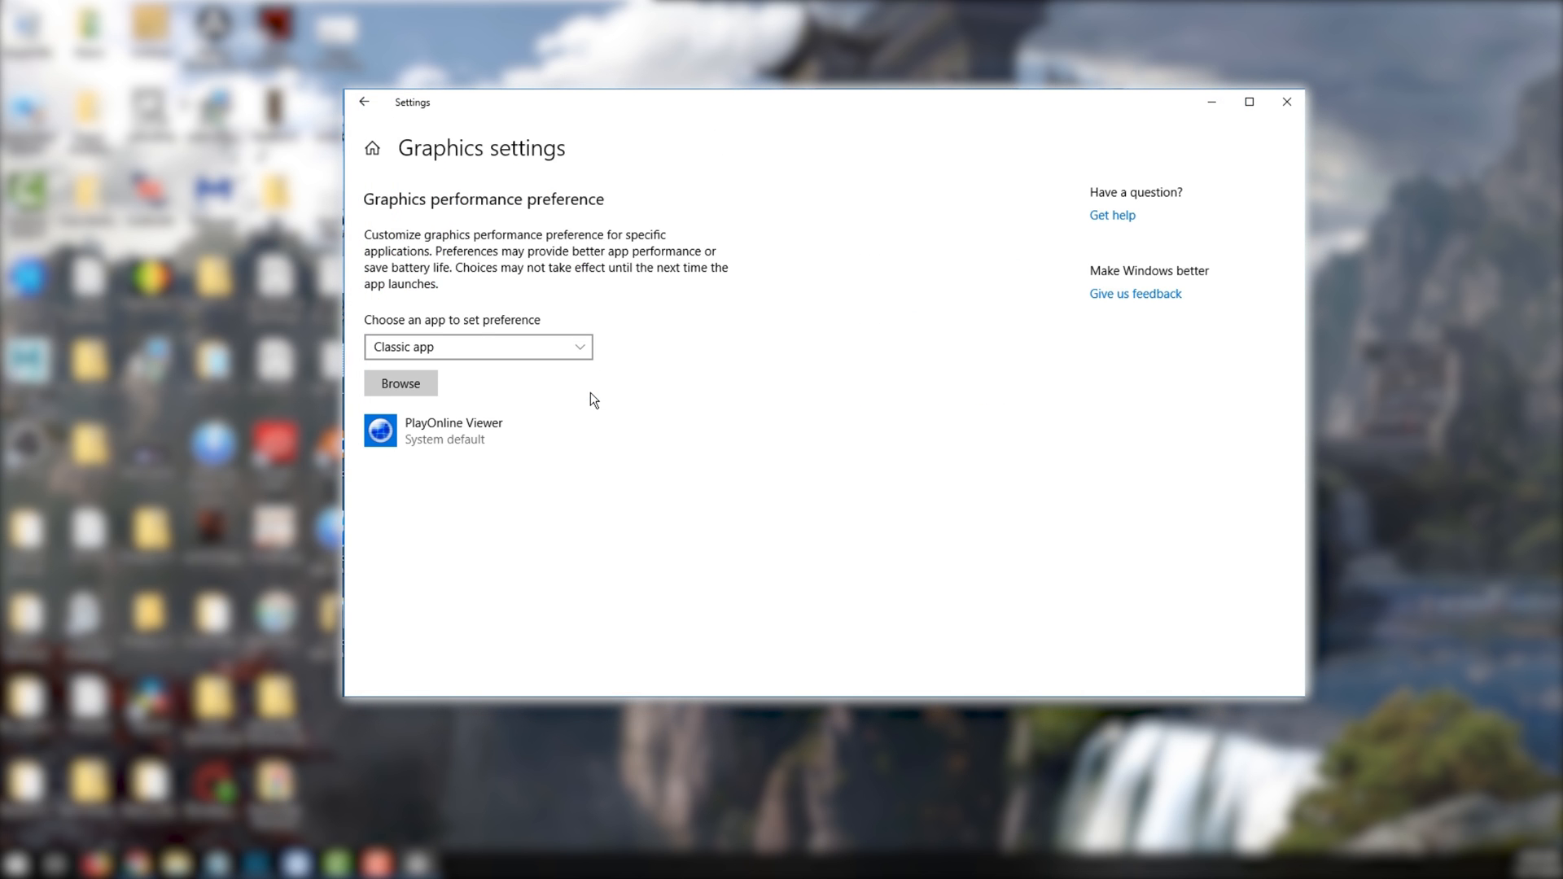
- Add pol.exe from Ashita > ffxi-bootmod to the graphics preference list
{"action": "left_click", "coordinate": [453, 431]}
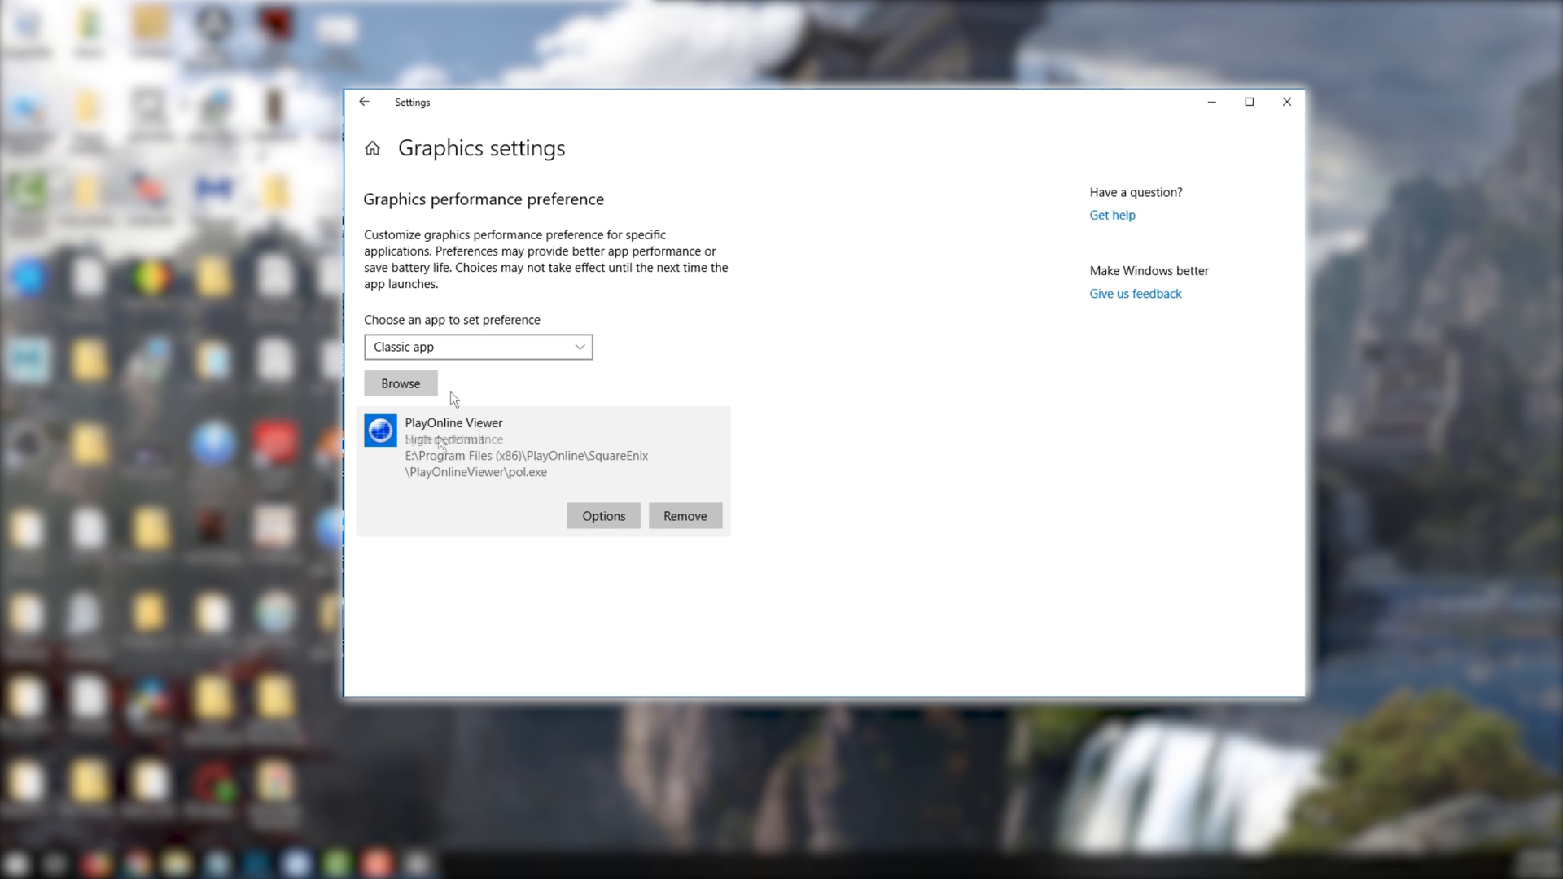
{"action": "left_click", "coordinate": [399, 383]}
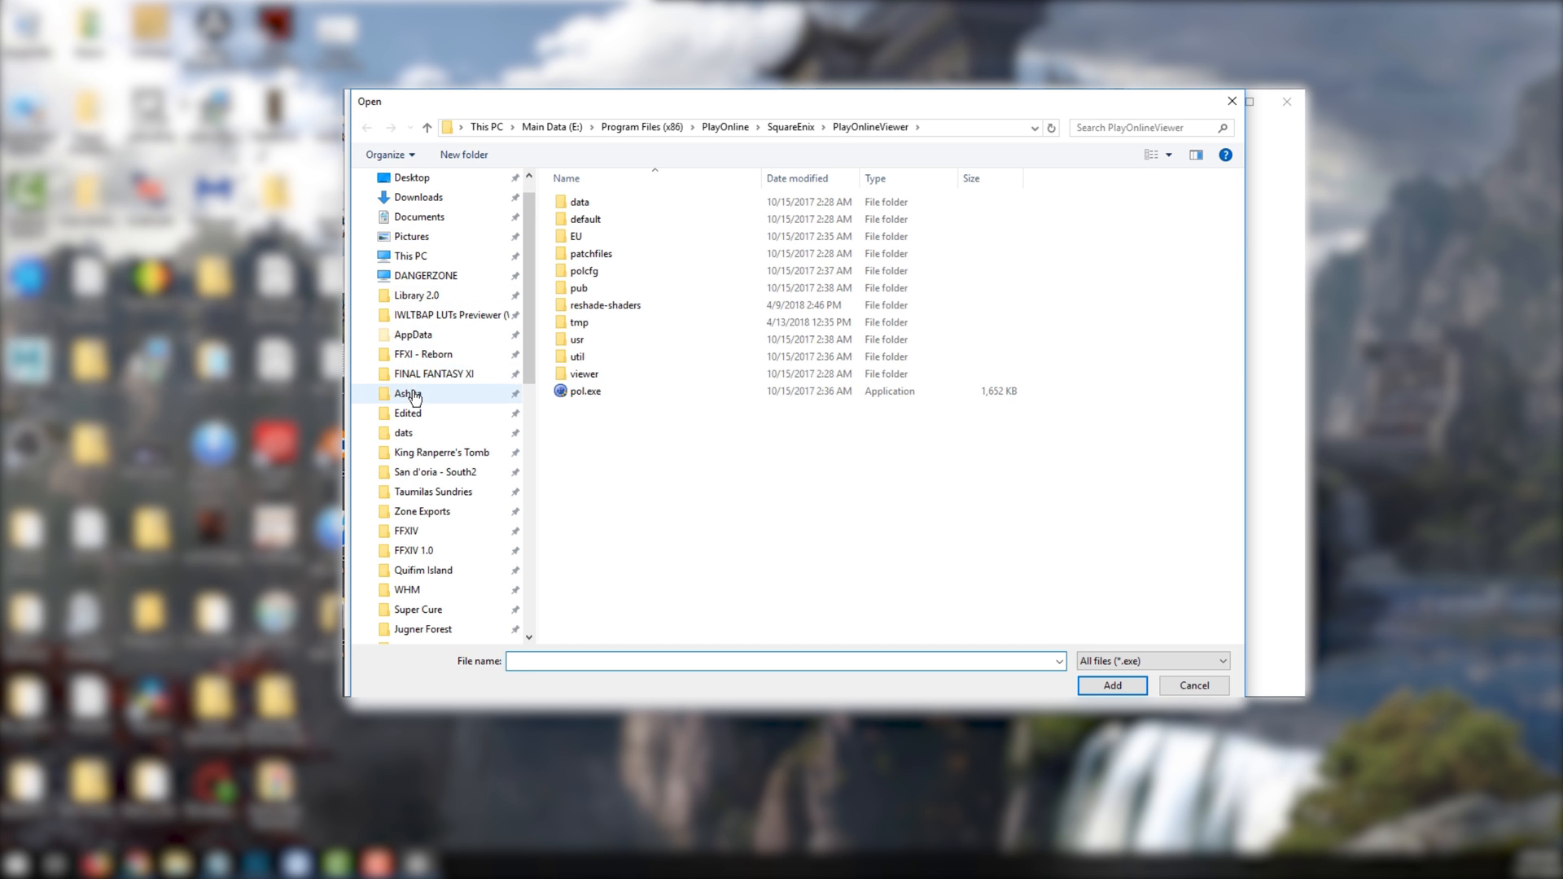
{"action": "double_click", "coordinate": [408, 392]}
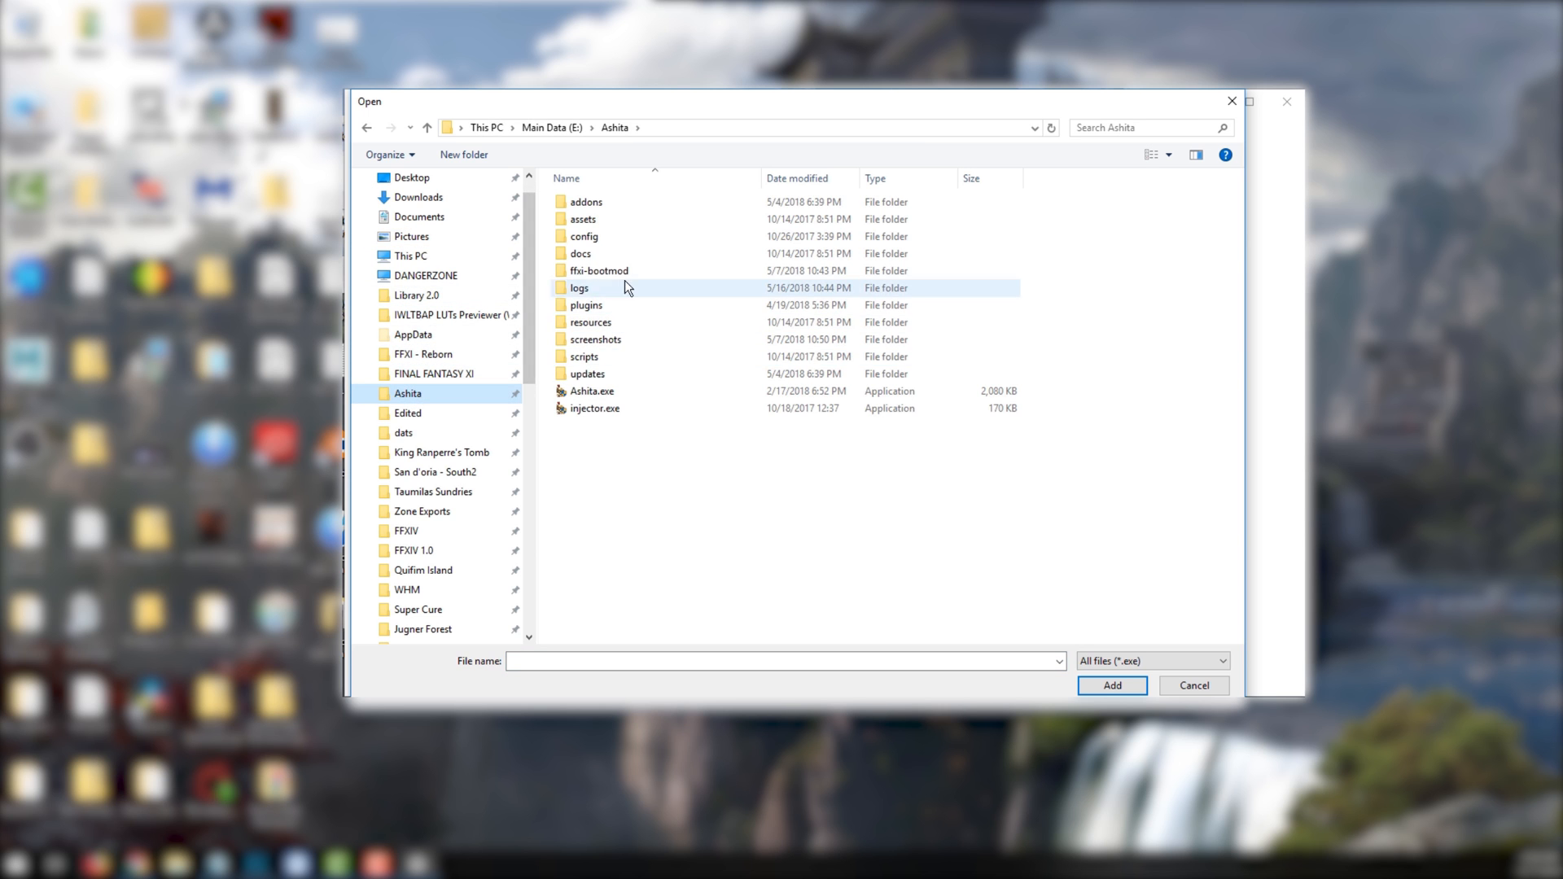
{"action": "double_click", "coordinate": [599, 270]}
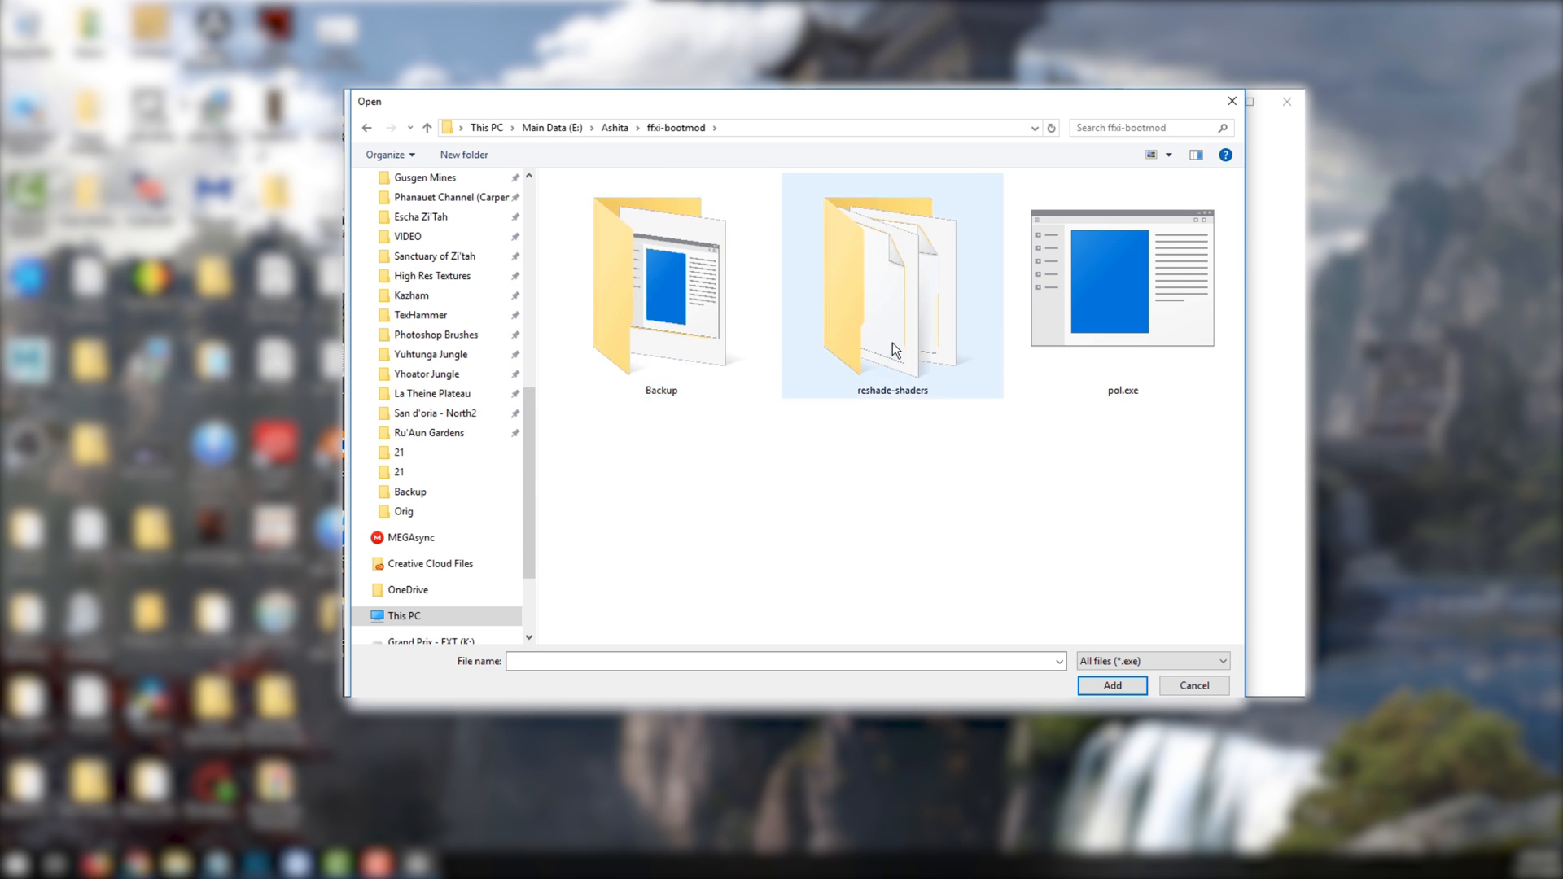
{"action": "left_click", "coordinate": [1122, 277]}
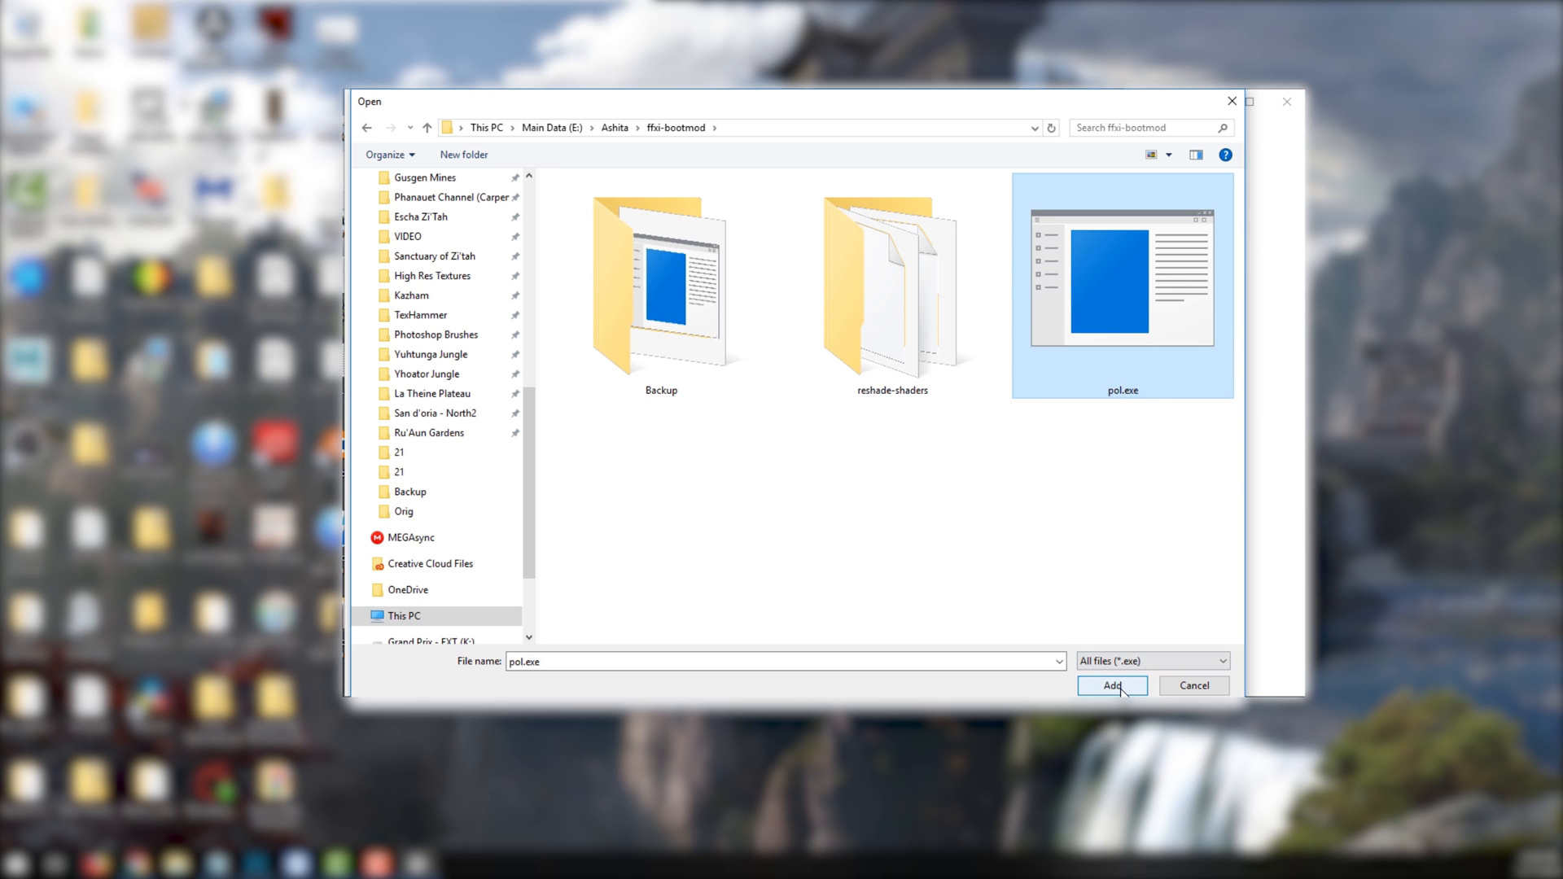
{"action": "left_click", "coordinate": [1110, 685]}
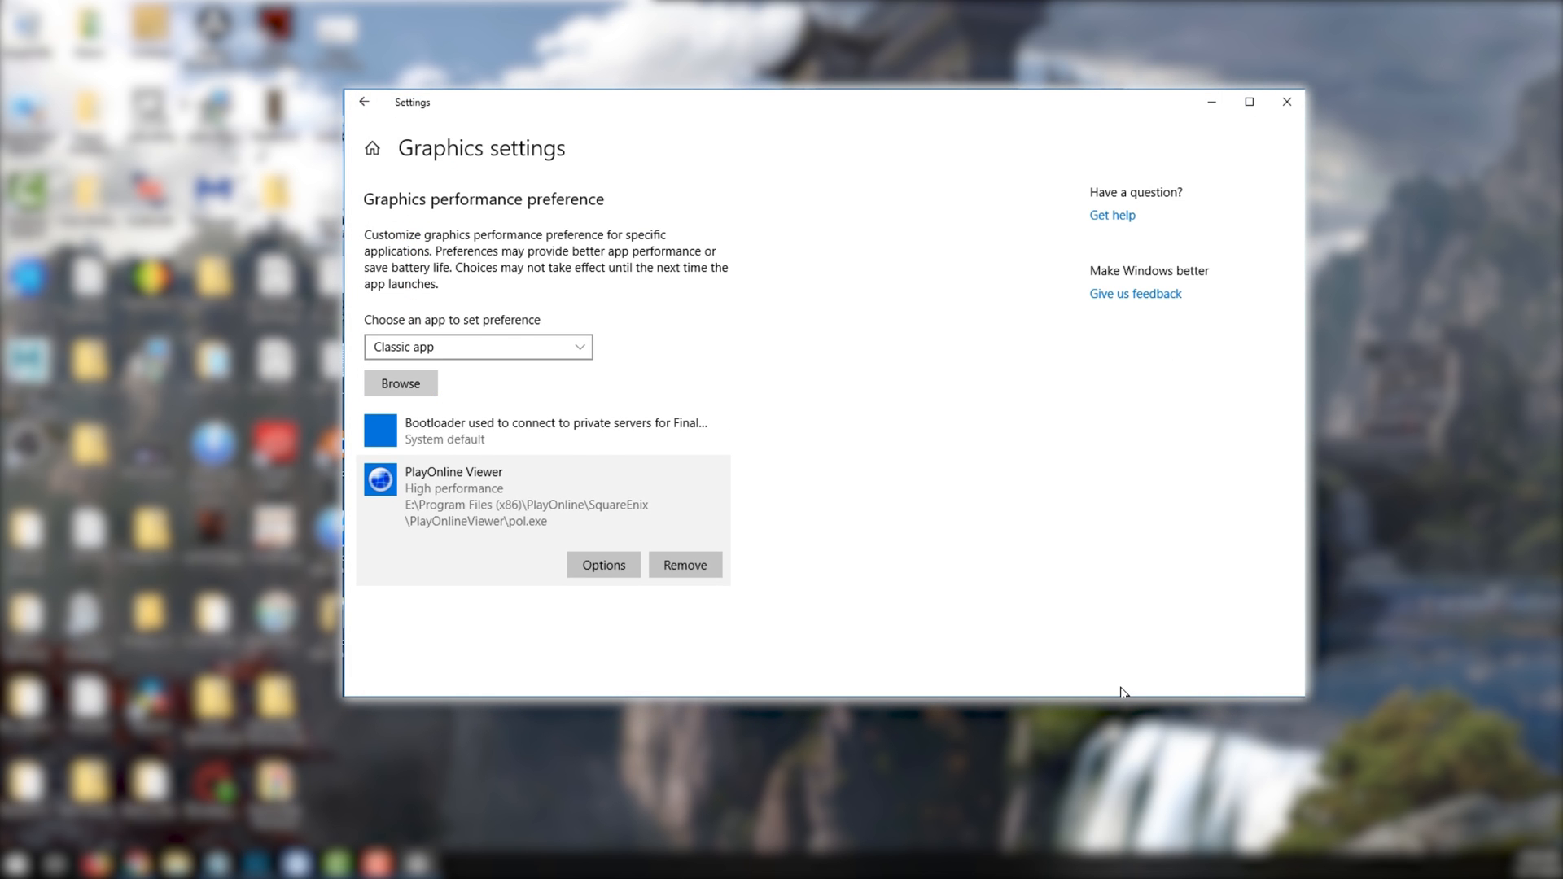
{"action": "mouse_move", "coordinate": [921, 456]}
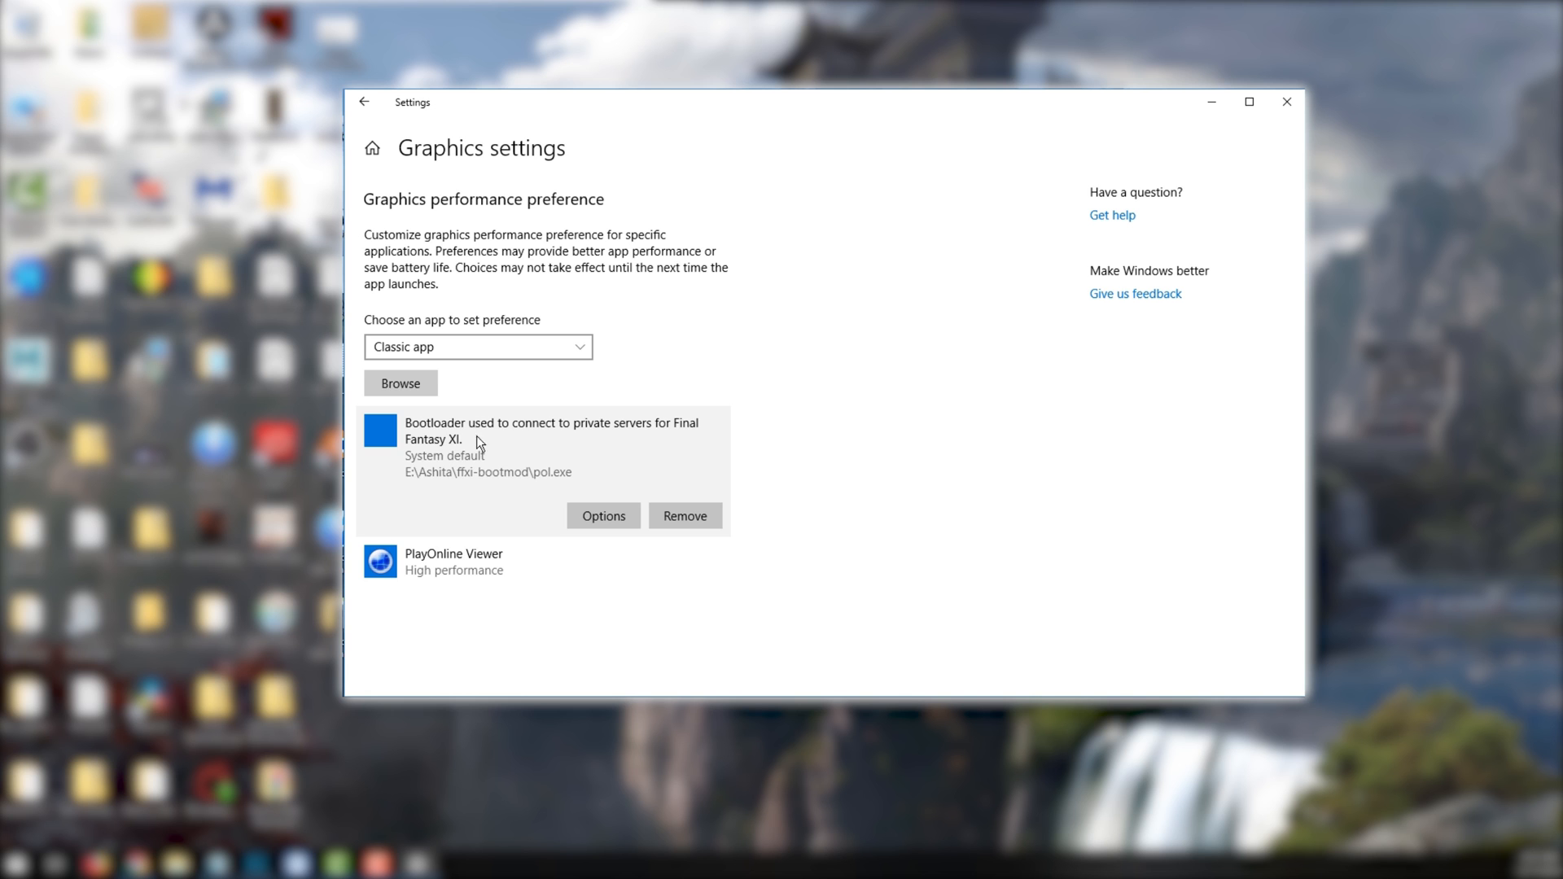
- Select the Bootloader entry in the graphics preference list
{"action": "left_click", "coordinate": [602, 515]}
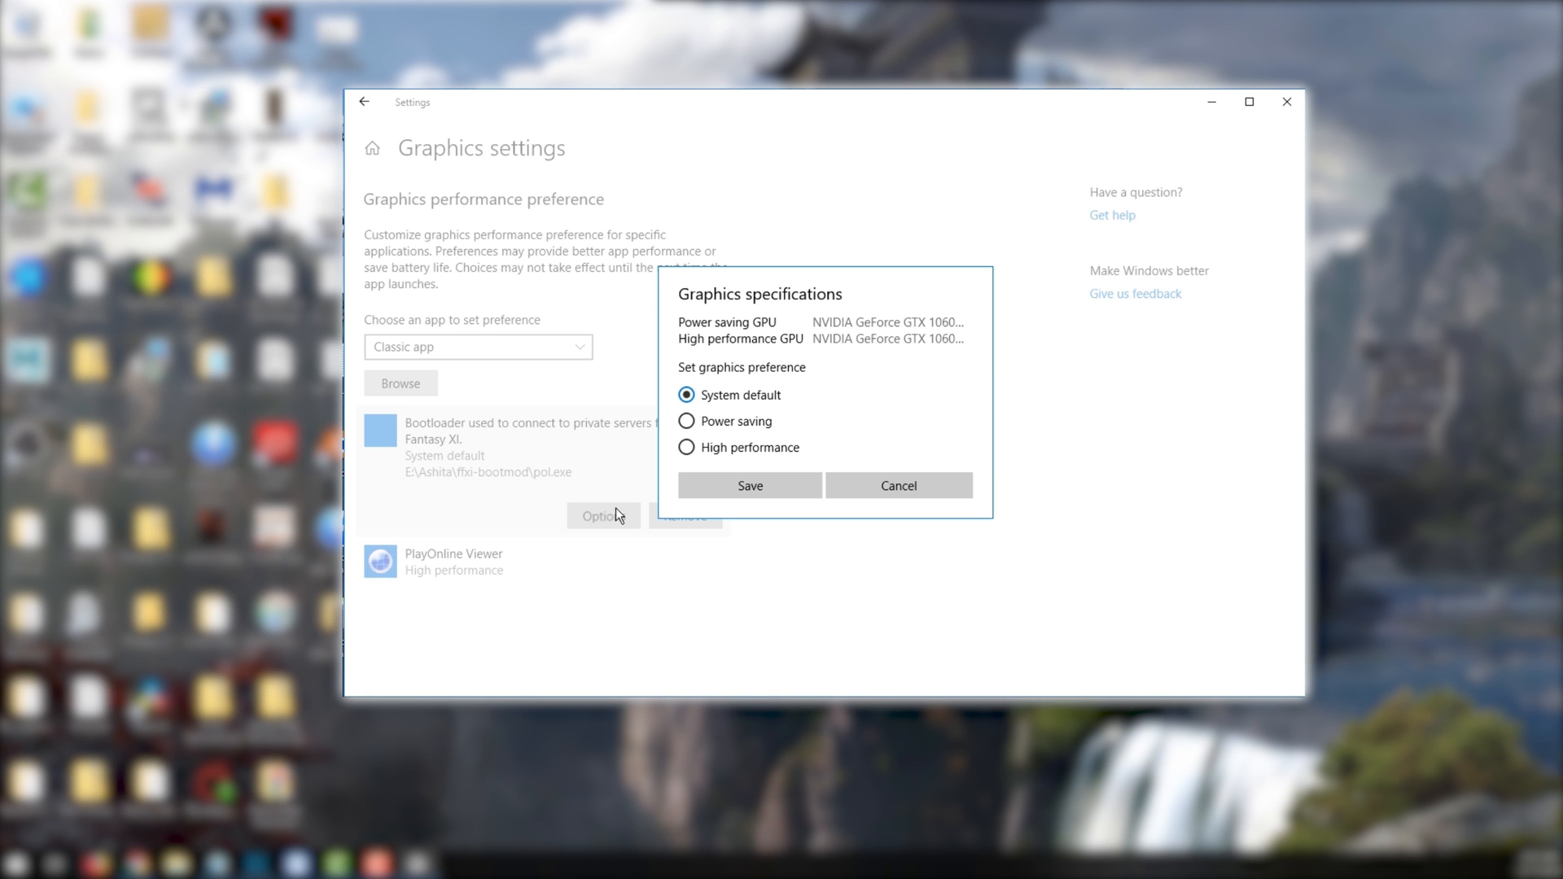
{"action": "mouse_move", "coordinate": [727, 467]}
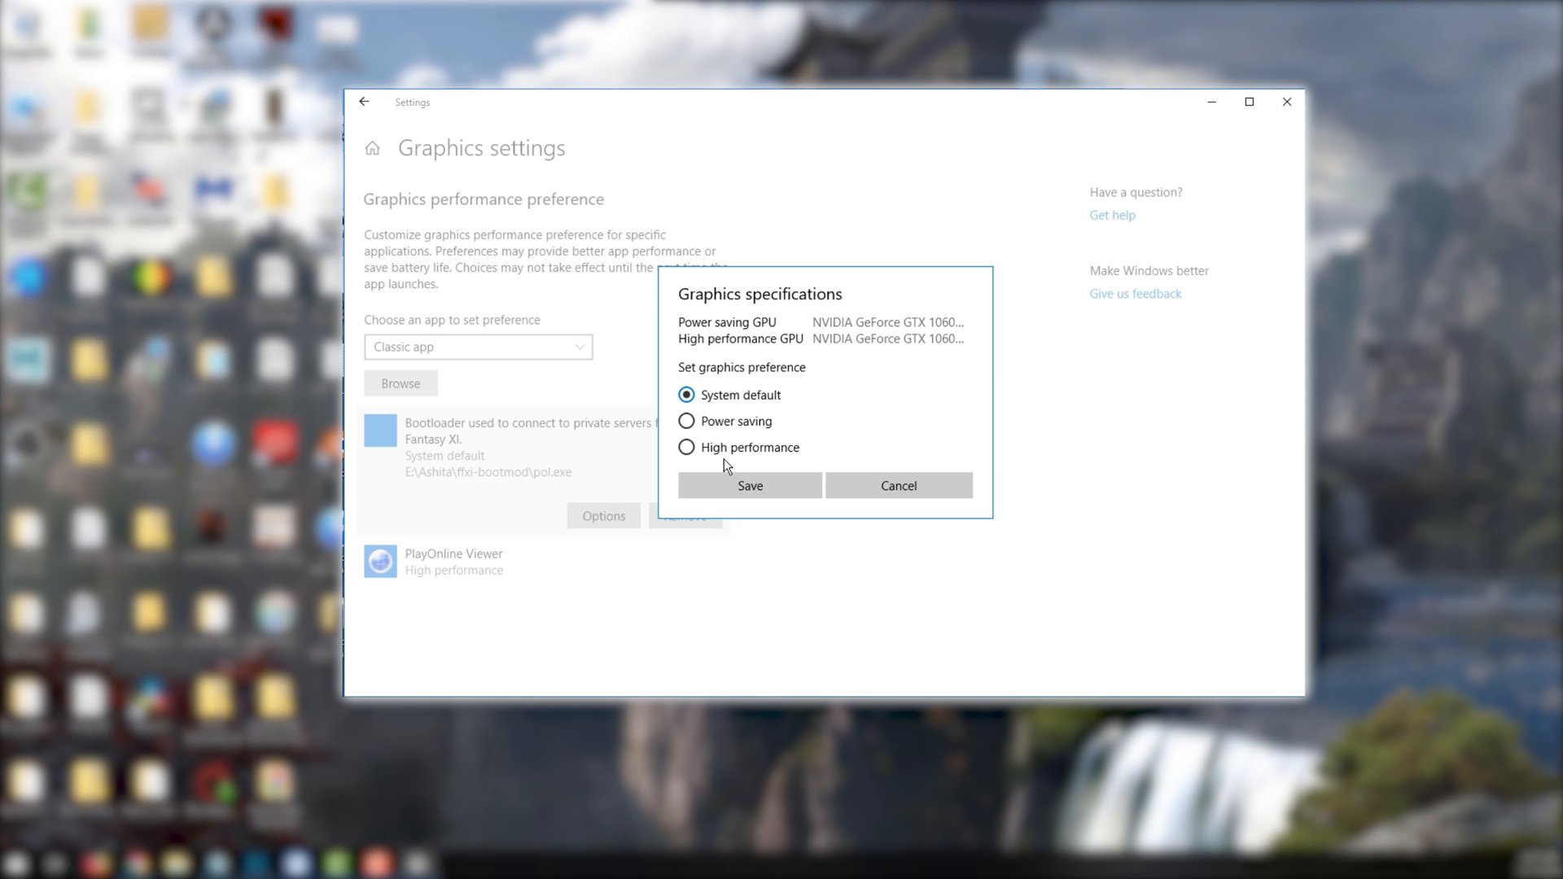
- Set the bootloader to High performance and save the preference
{"action": "left_click", "coordinate": [686, 447]}
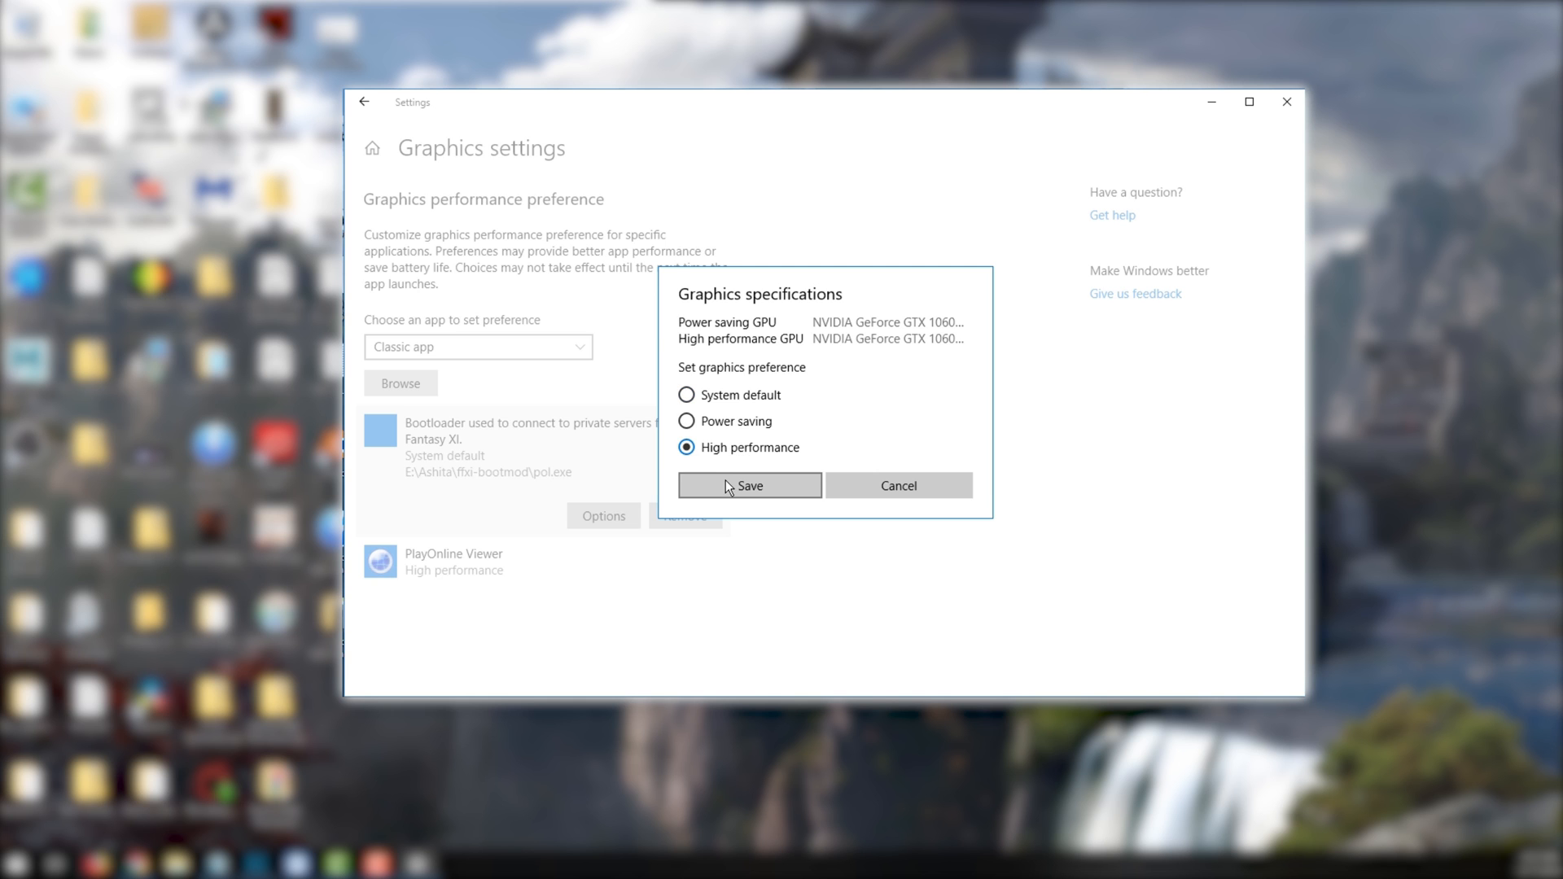
{"action": "left_click", "coordinate": [749, 485]}
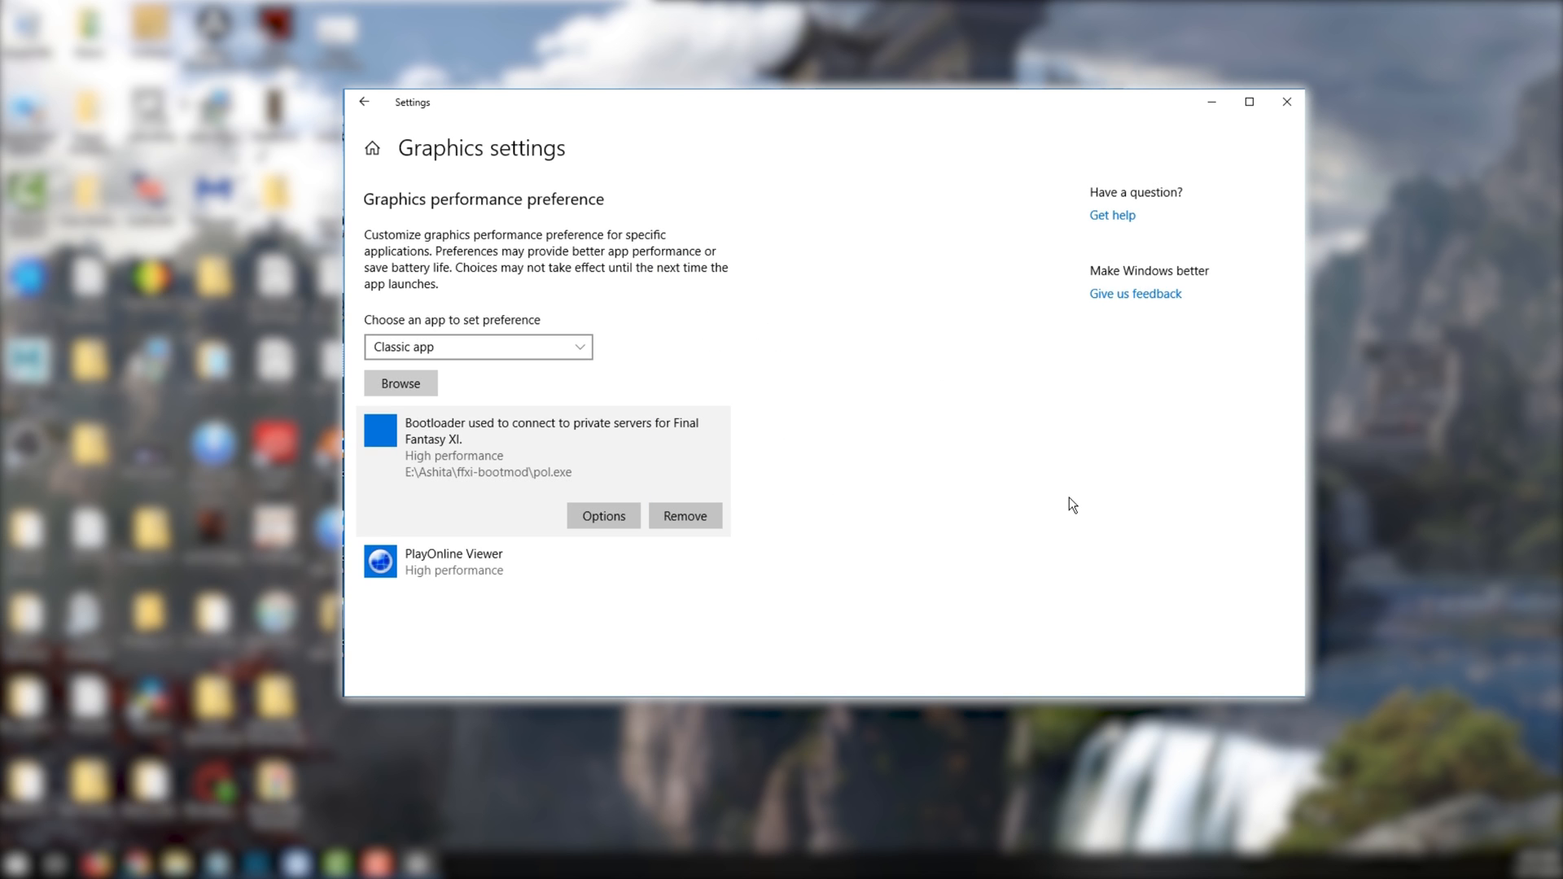